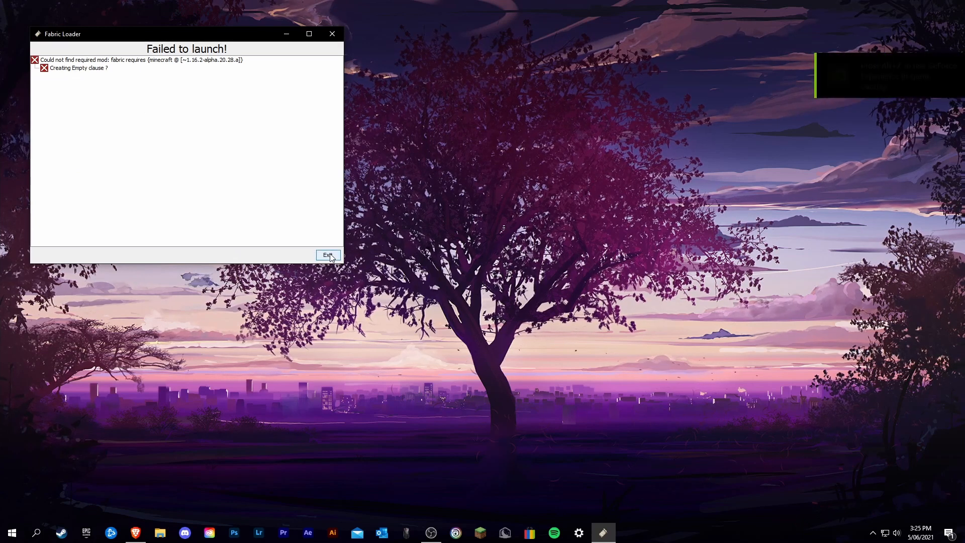
- Exit the Fabric Loader error window and close the Game crashed dialog
{"action": "left_click", "coordinate": [327, 255]}
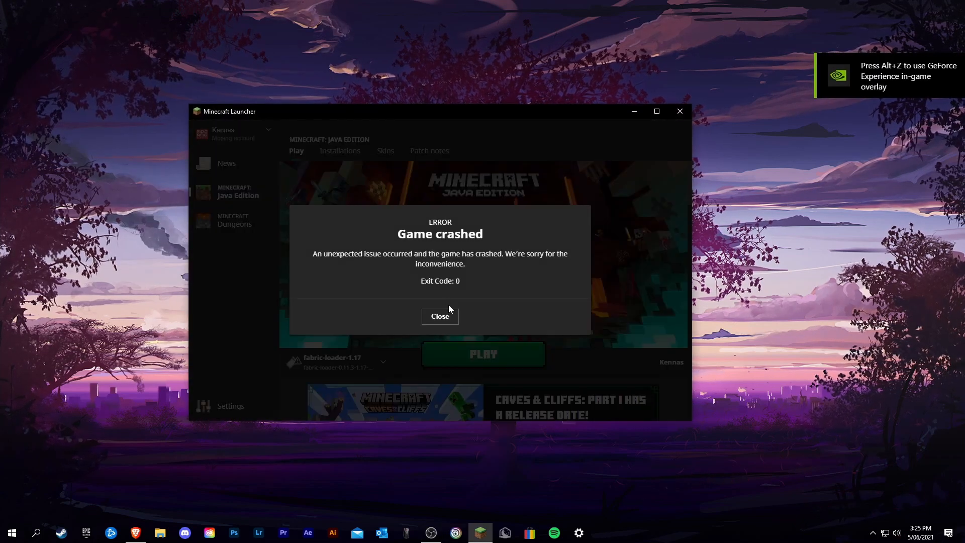
{"action": "left_click", "coordinate": [439, 315]}
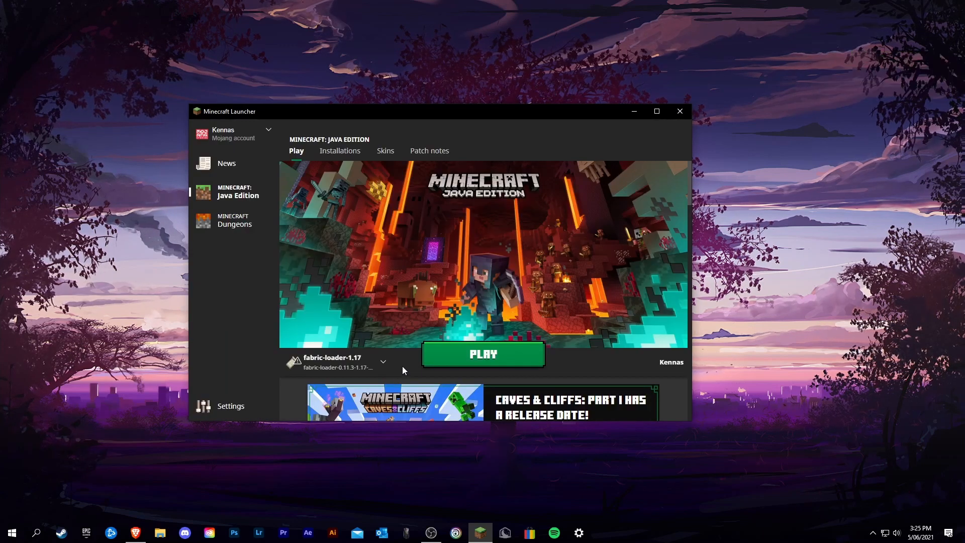
{"action": "mouse_move", "coordinate": [393, 349]}
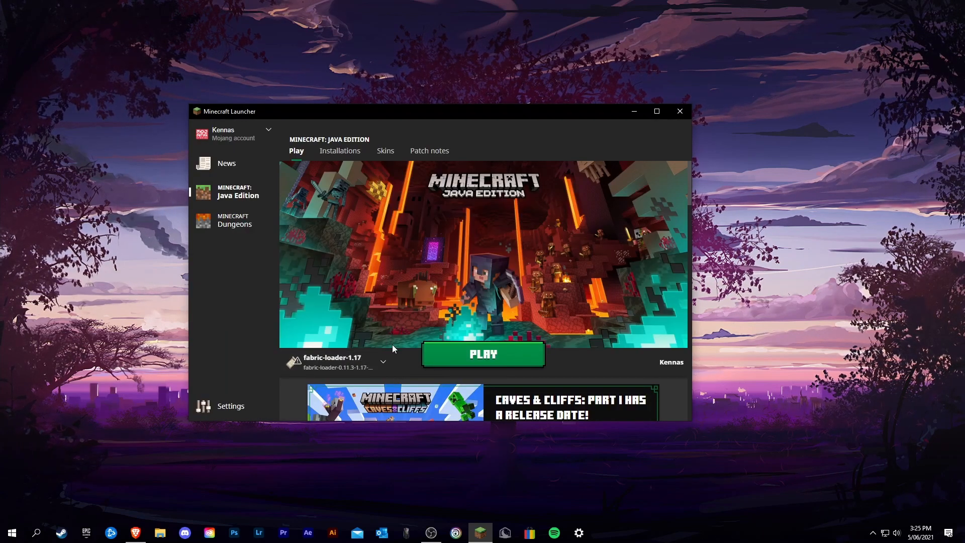
{"action": "mouse_move", "coordinate": [444, 385]}
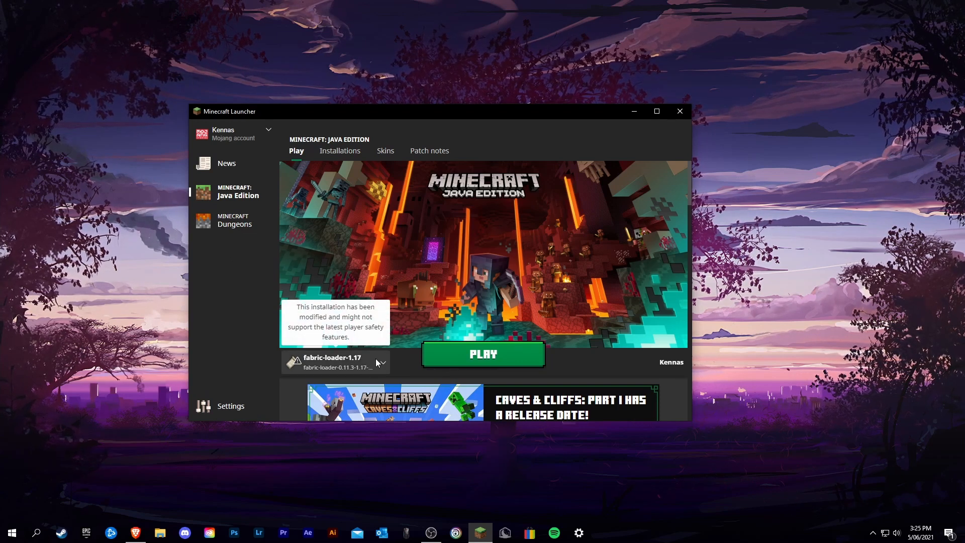
{"action": "mouse_move", "coordinate": [344, 196]}
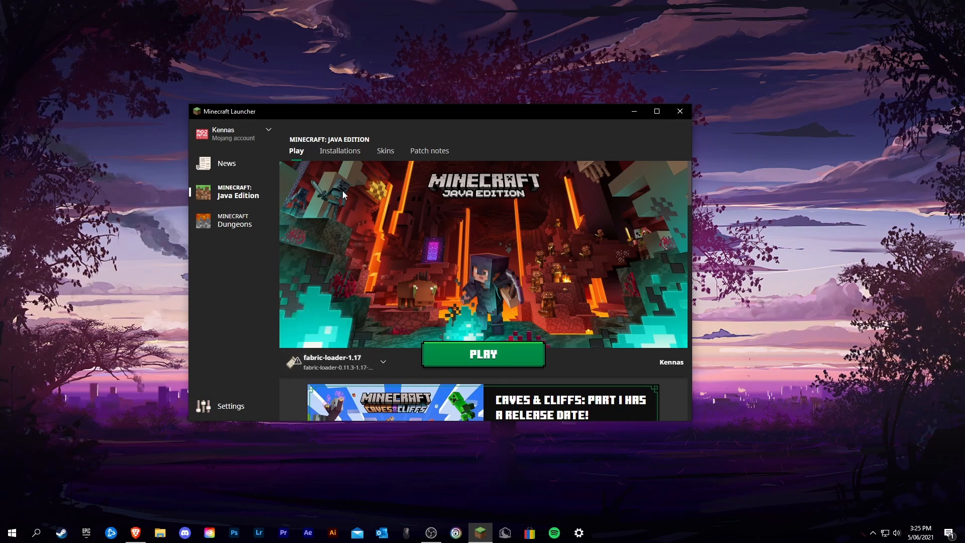
- Open the installation's game directory and go into its mods folder with the old 1.16 jars
{"action": "left_click", "coordinate": [340, 150]}
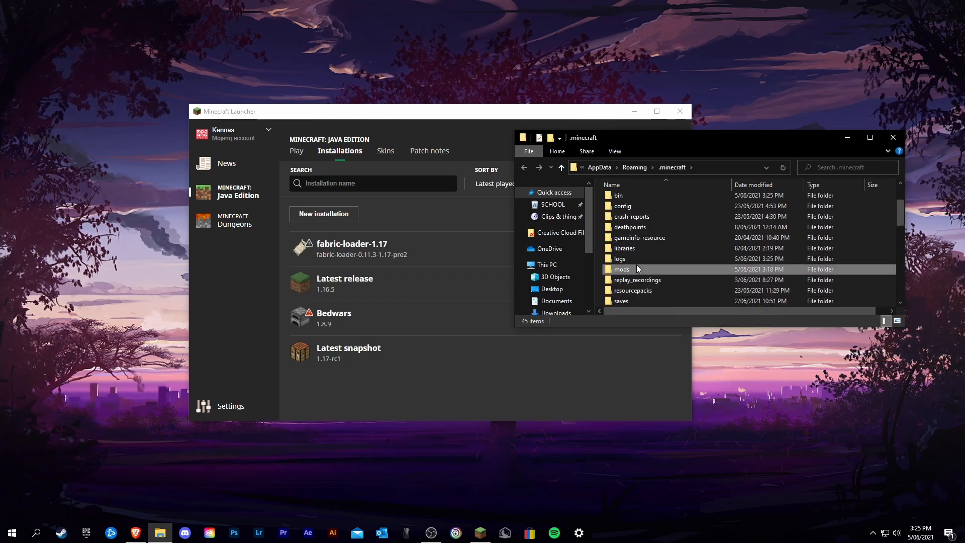
{"action": "double_click", "coordinate": [621, 269]}
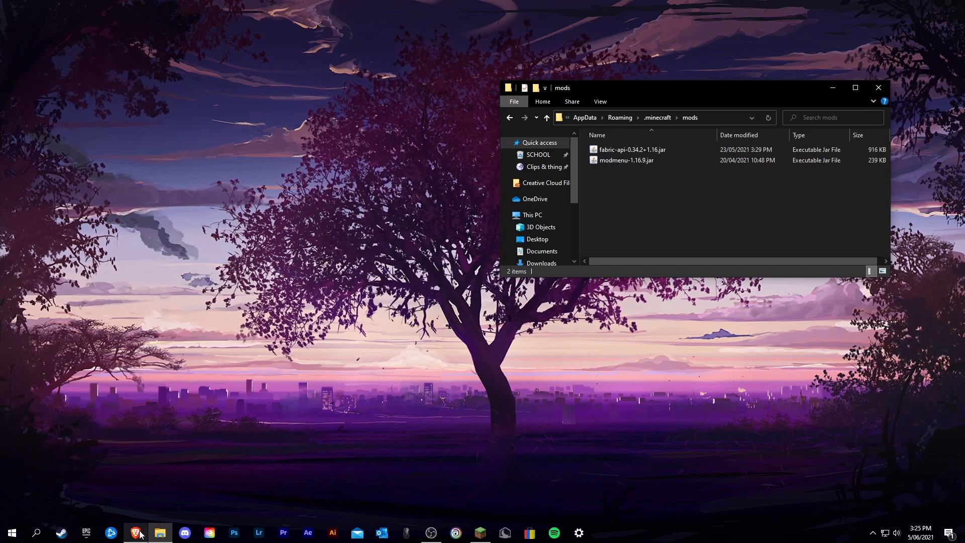
- Bring the browser forward and show the Fabric API project's Files list on CurseForge
{"action": "left_click", "coordinate": [135, 533]}
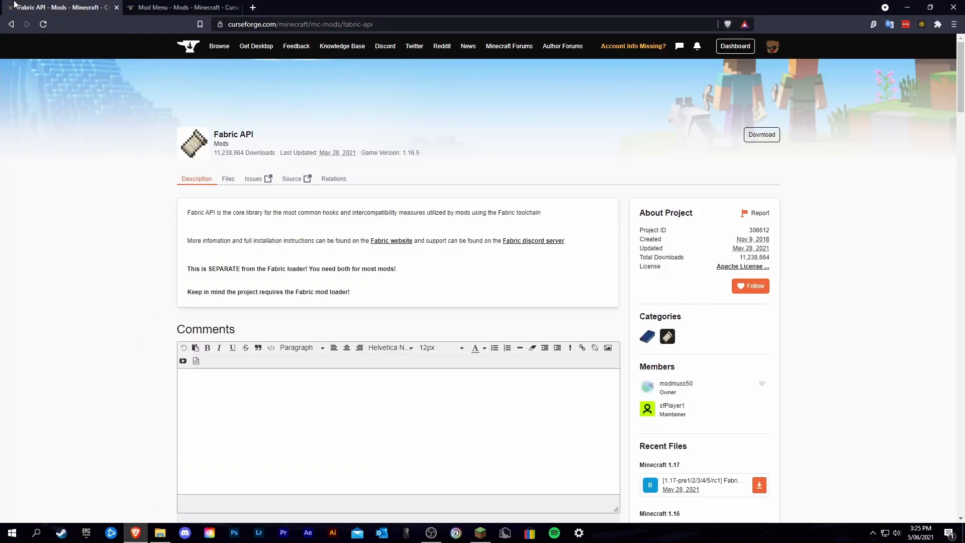
{"action": "left_click", "coordinate": [182, 7]}
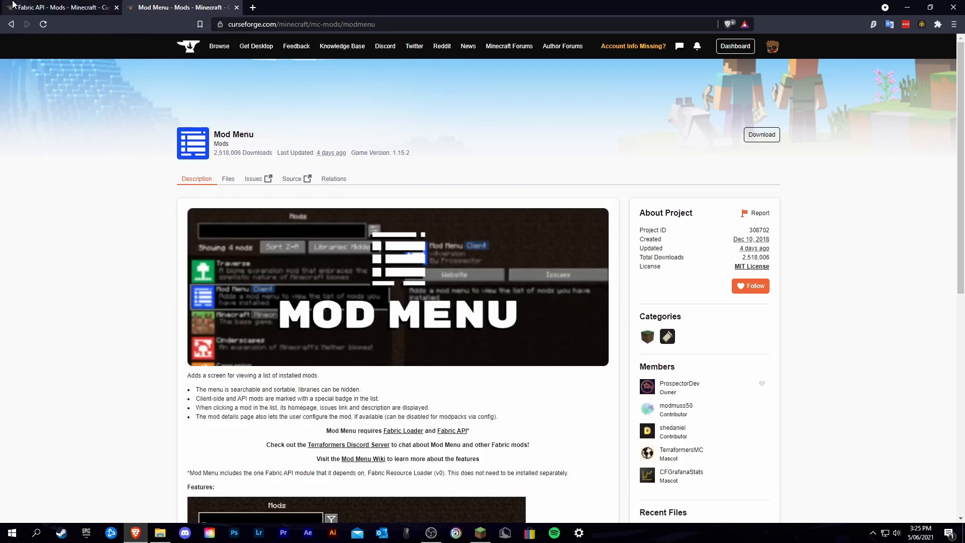
{"action": "left_click", "coordinate": [58, 7]}
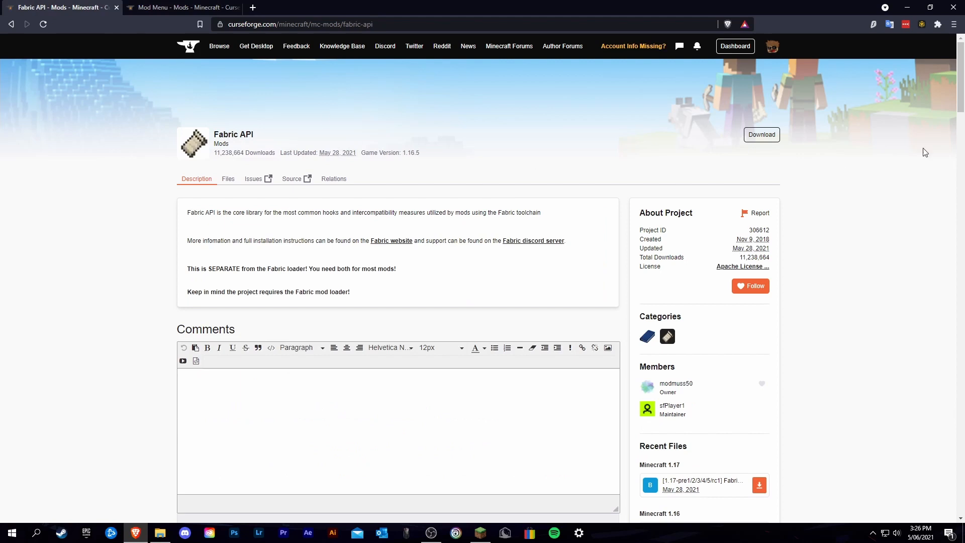
{"action": "mouse_move", "coordinate": [229, 179]}
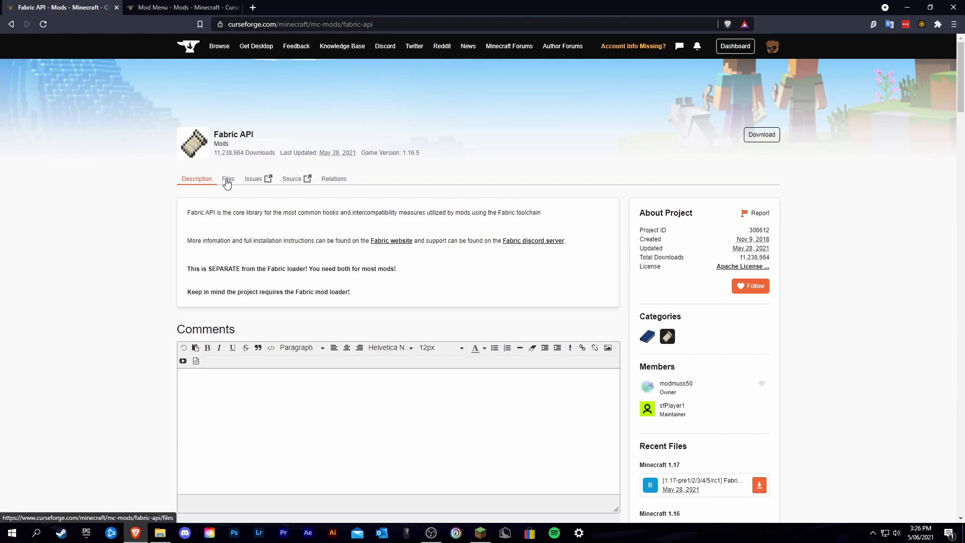
{"action": "left_click", "coordinate": [228, 179]}
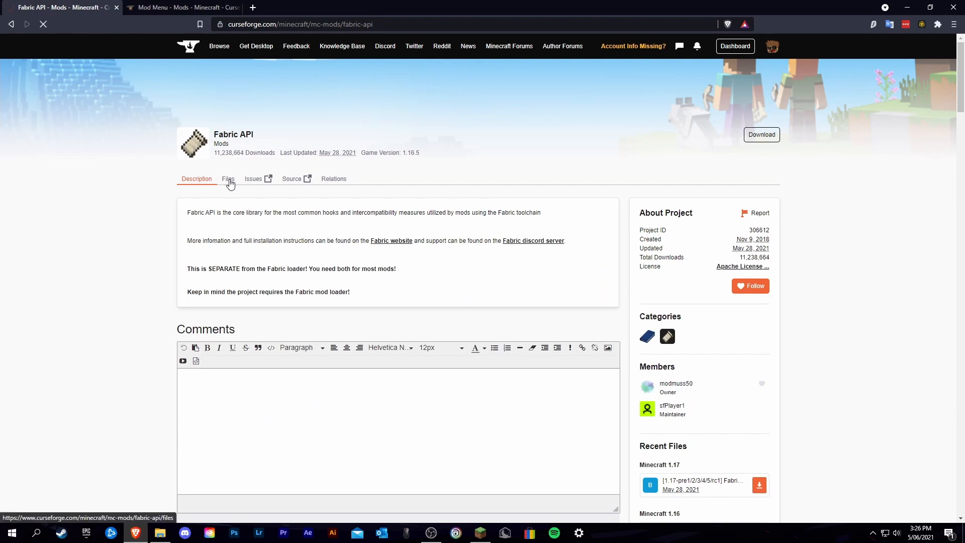
{"action": "left_click", "coordinate": [228, 179]}
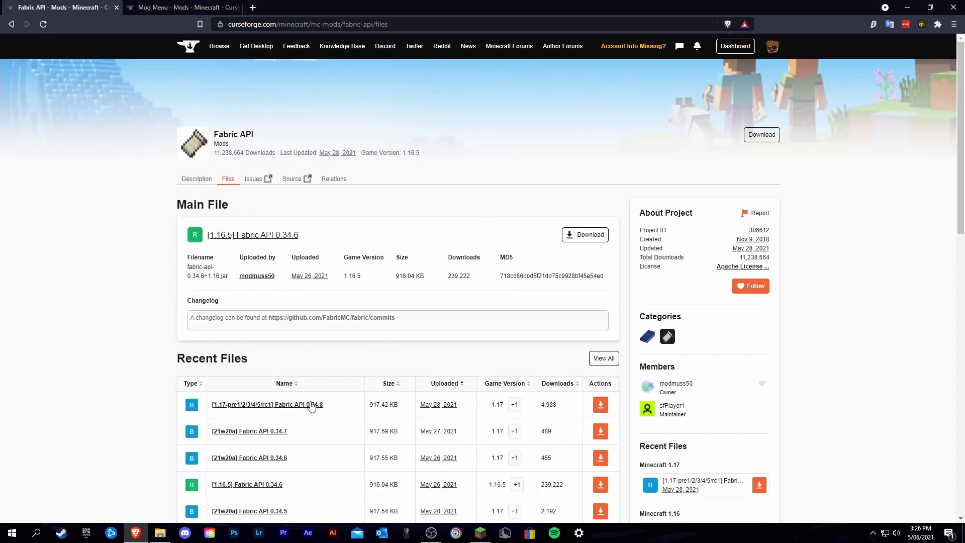
{"action": "mouse_move", "coordinate": [479, 419]}
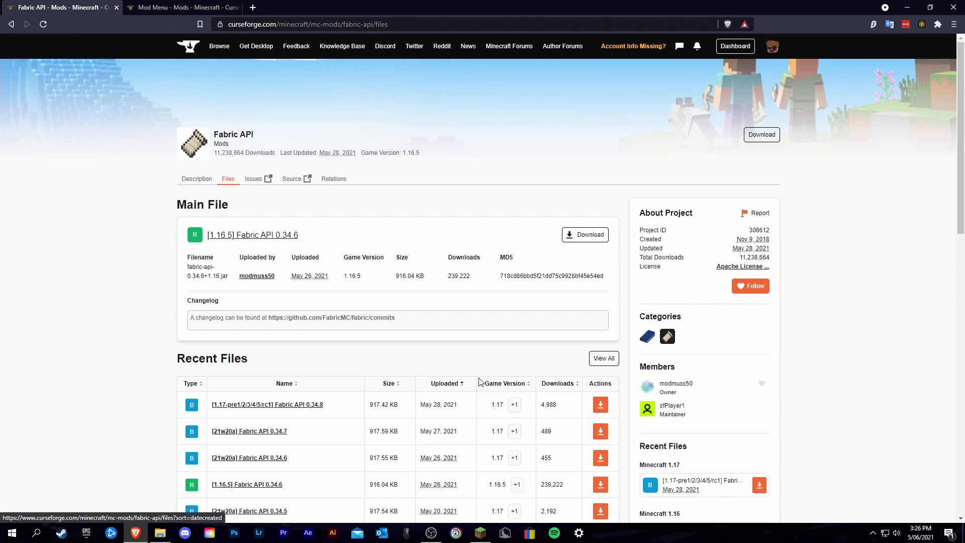
- Start downloading Fabric API 0.34.8 for the 1.17 pre-releases
{"action": "left_click", "coordinate": [599, 404]}
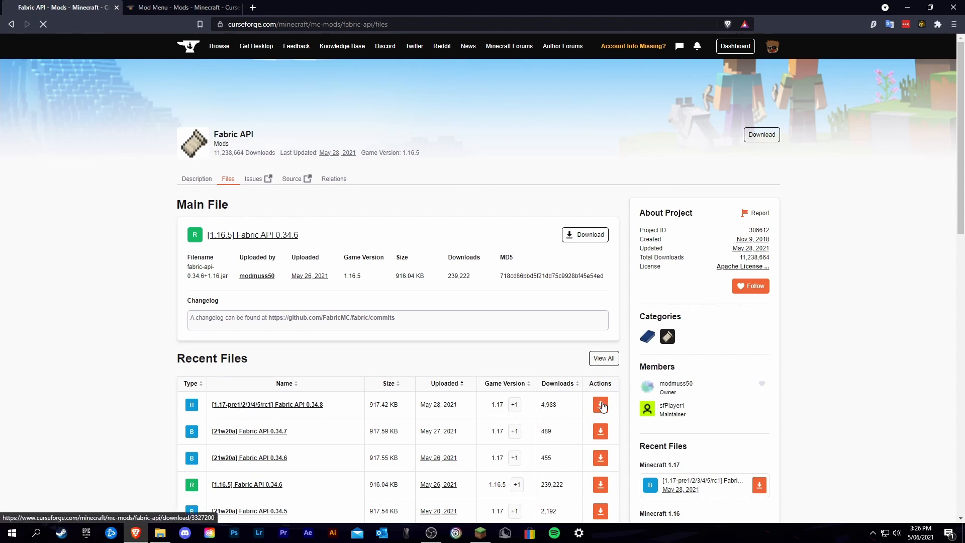
{"action": "left_click", "coordinate": [599, 405]}
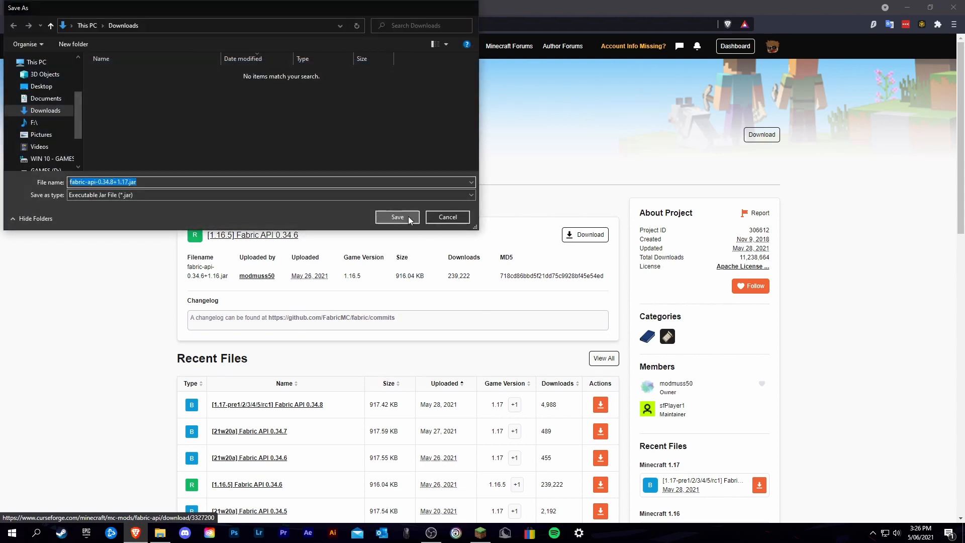
- Save the Fabric API jar to Downloads and show Mod Menu's Files list
{"action": "left_click", "coordinate": [397, 217]}
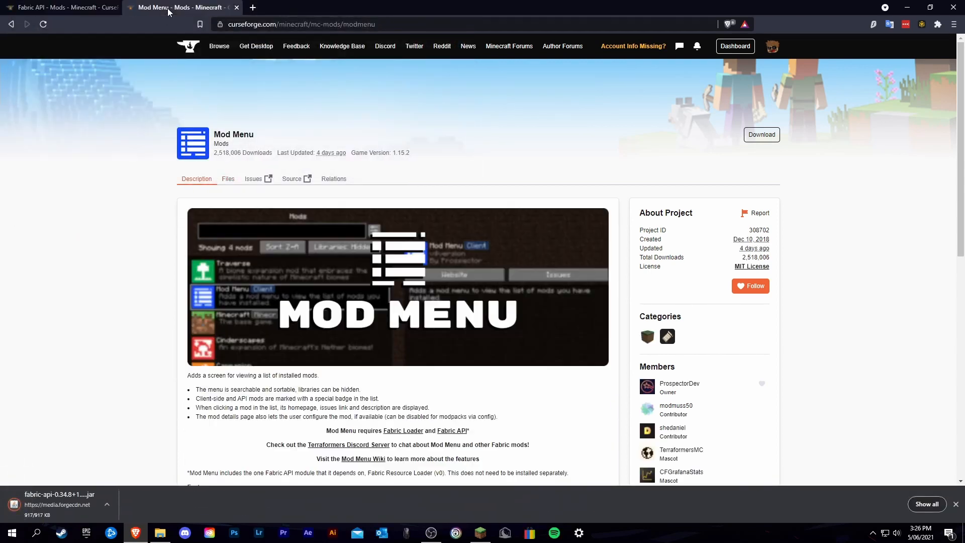
{"action": "left_click", "coordinate": [228, 179]}
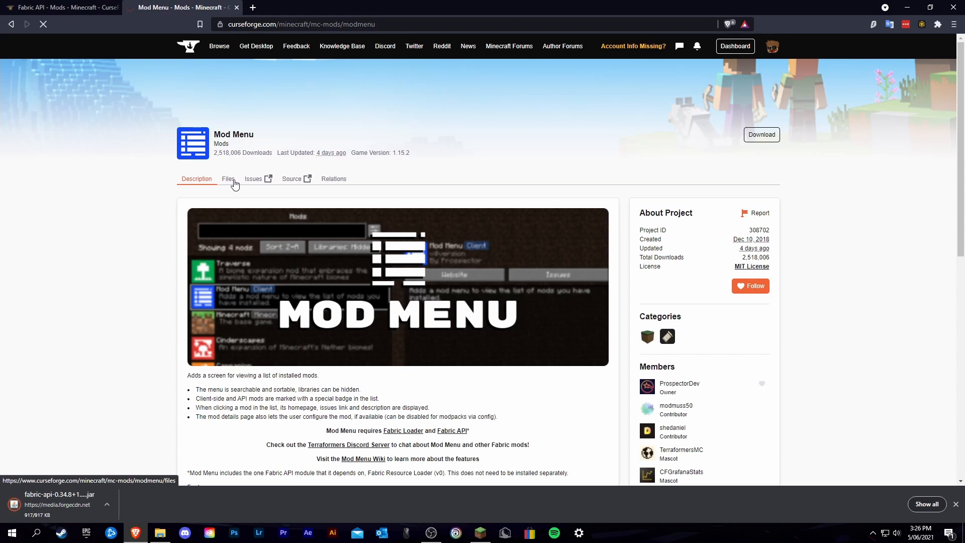
{"action": "left_click", "coordinate": [228, 179]}
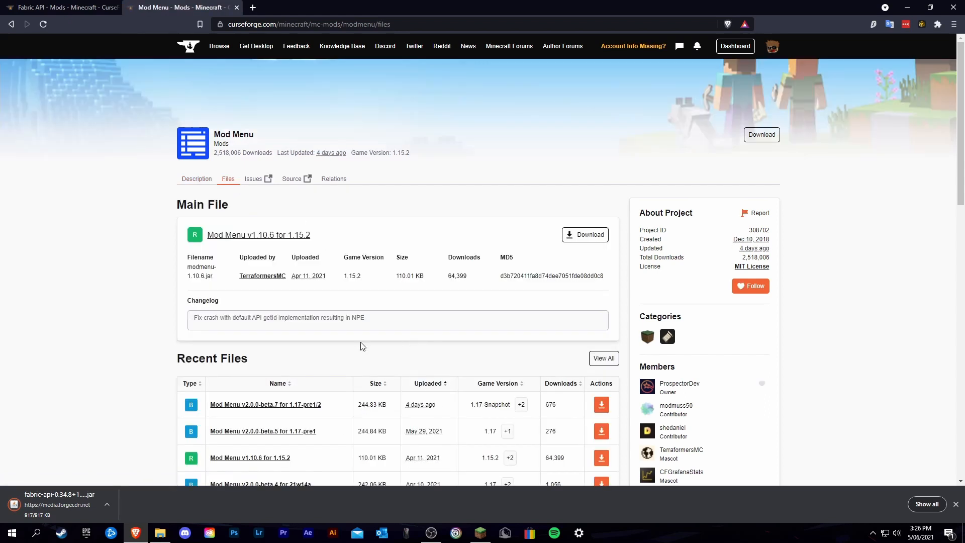
- Download Mod Menu v2.0.0-beta.7 for 1.17-pre1/2 and save it to Downloads
{"action": "left_click", "coordinate": [601, 405]}
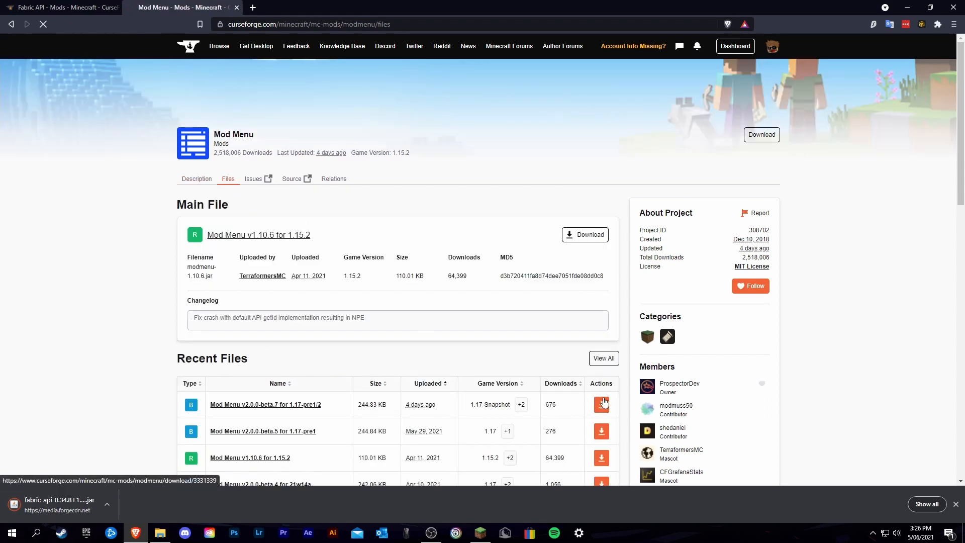
{"action": "left_click", "coordinate": [601, 404]}
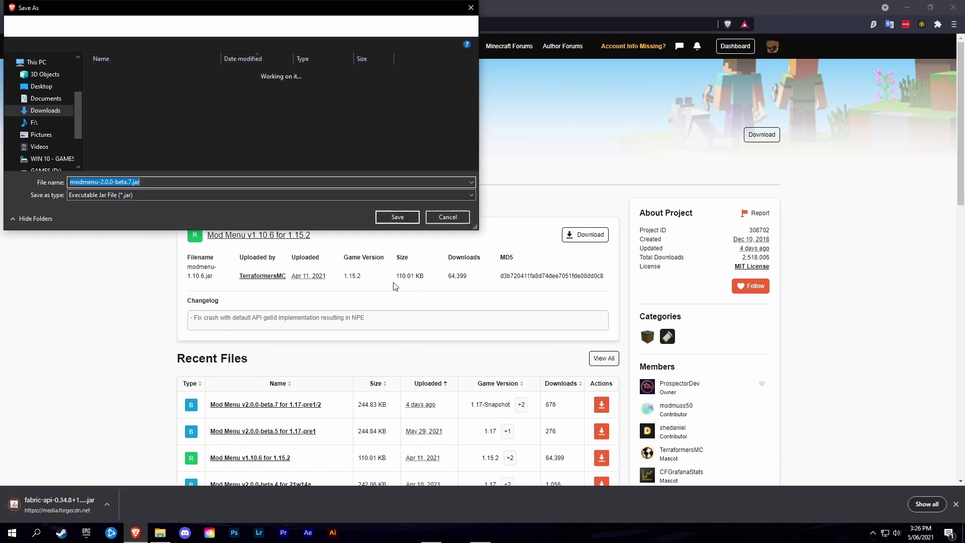
{"action": "left_click", "coordinate": [398, 217]}
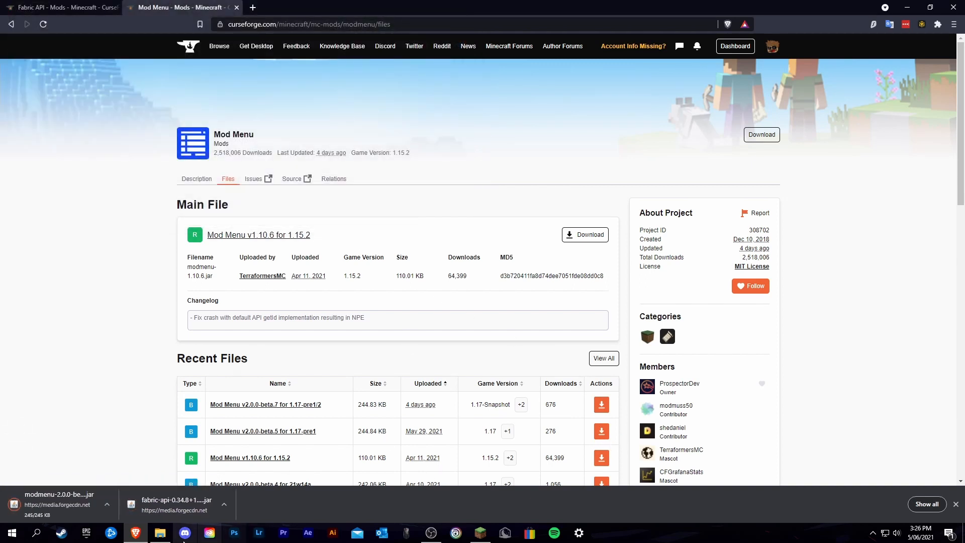
- Move the new Fabric API and Mod Menu jars from Downloads into the mods folder via a second Explorer window
{"action": "right_click", "coordinate": [160, 533]}
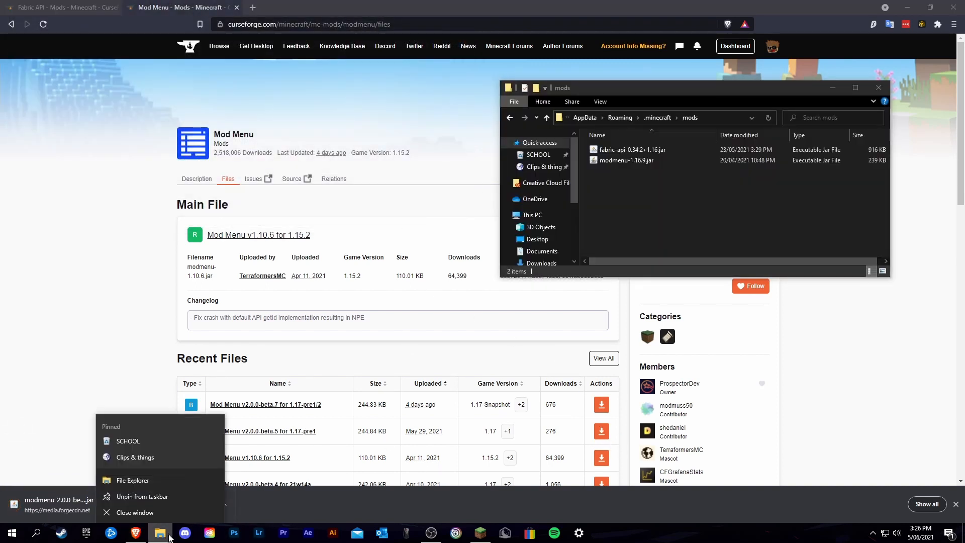
{"action": "left_click", "coordinate": [131, 480]}
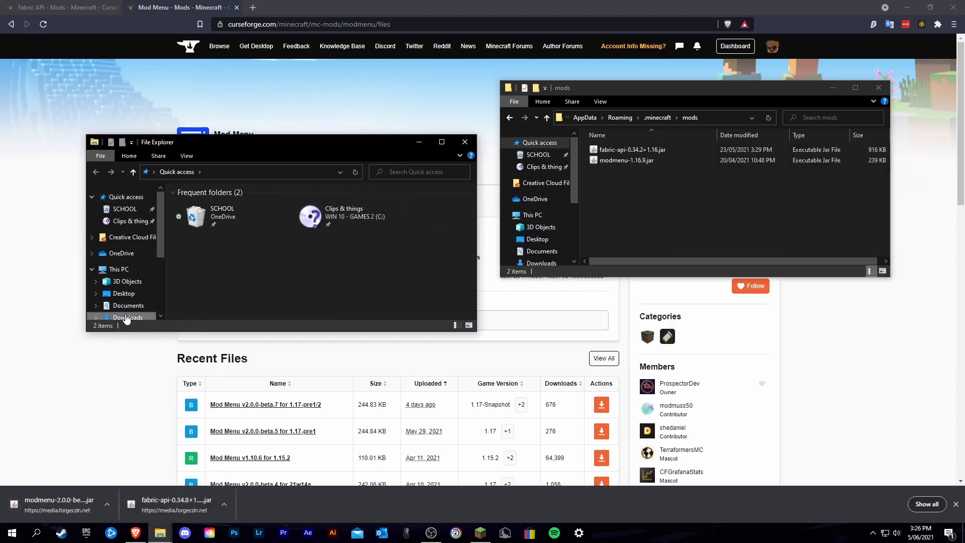
{"action": "left_click", "coordinate": [127, 317]}
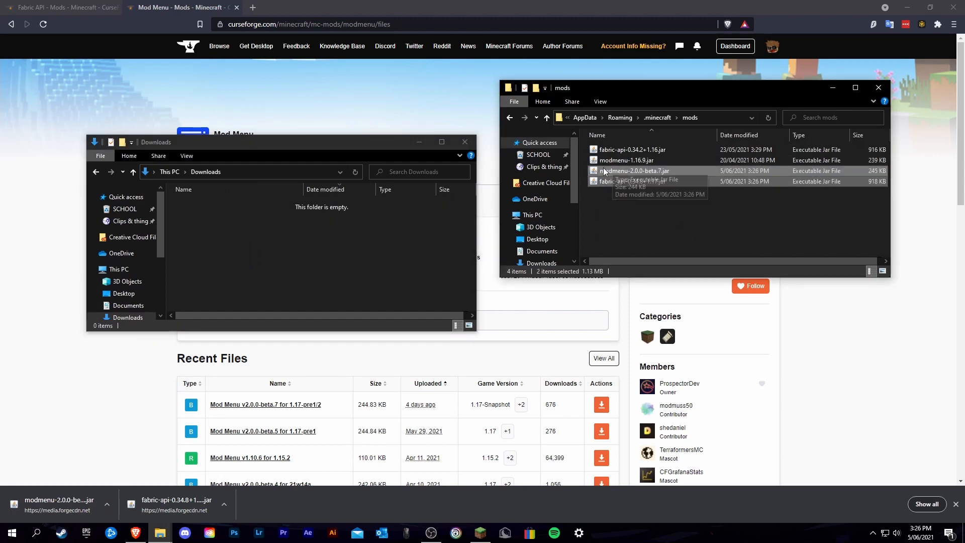
{"action": "right_click", "coordinate": [628, 171]}
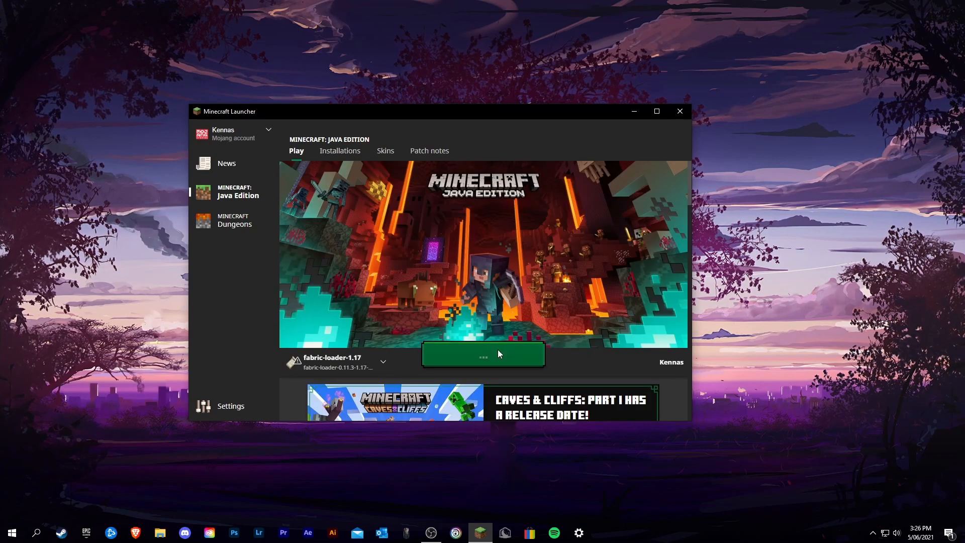
- Play the fabric-loader-1.17 installation and let Minecraft load to the Mojang Studios screen
{"action": "left_click", "coordinate": [483, 354]}
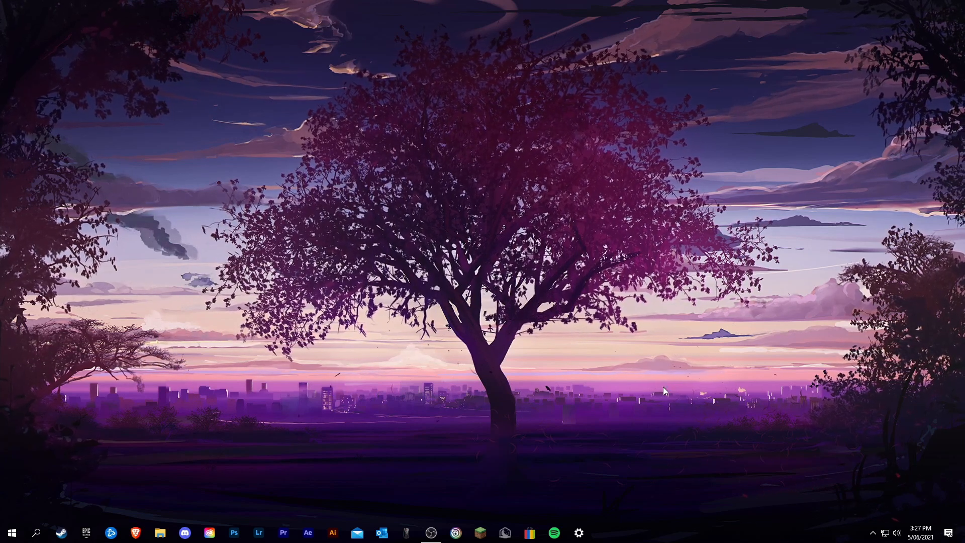
{"action": "left_click", "coordinate": [480, 533]}
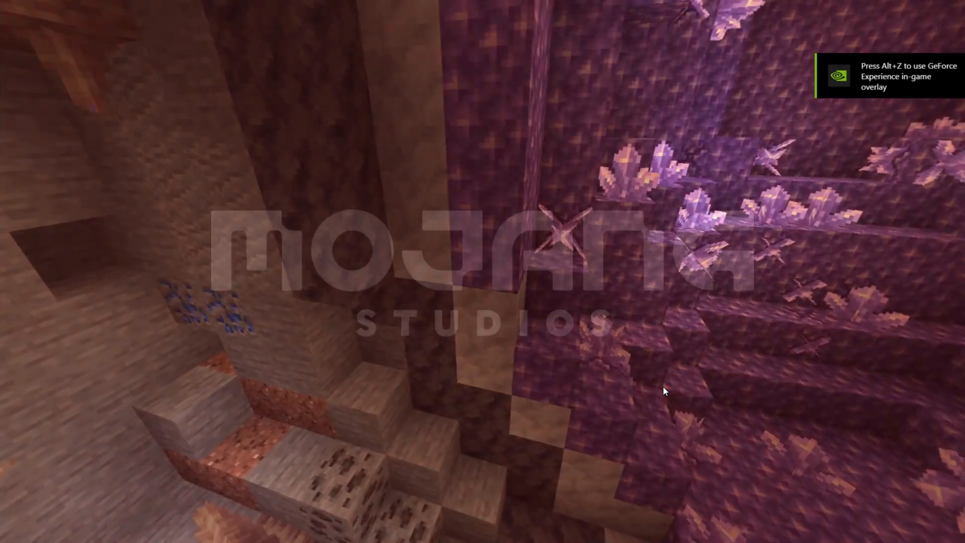